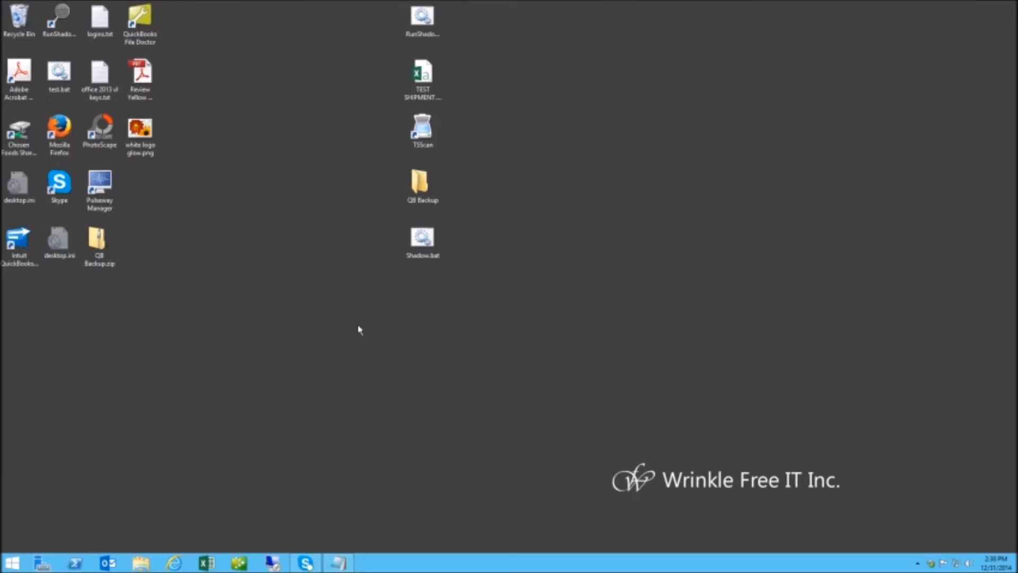
{"action": "mouse_move", "coordinate": [264, 274]}
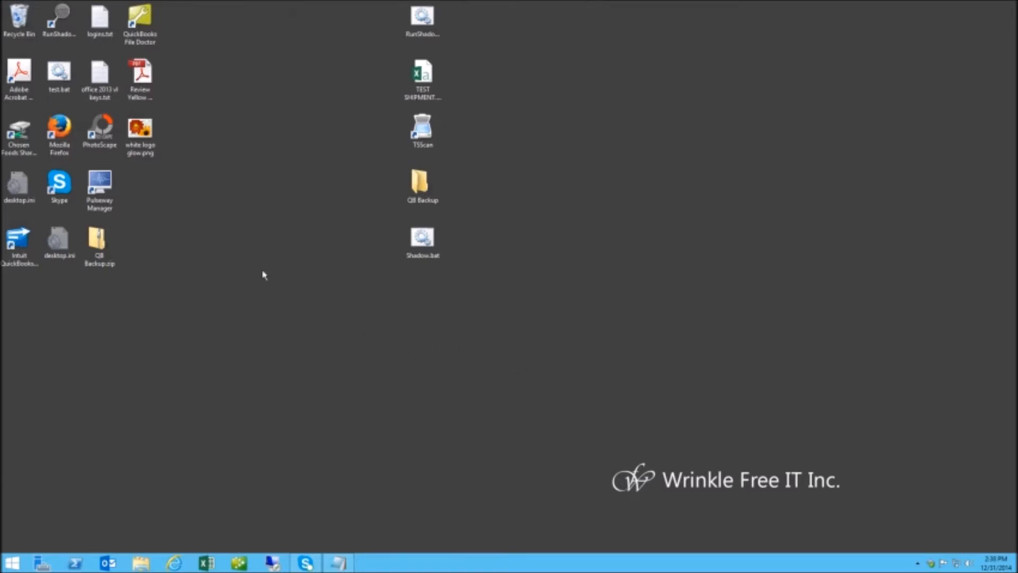
{"action": "mouse_move", "coordinate": [173, 375]}
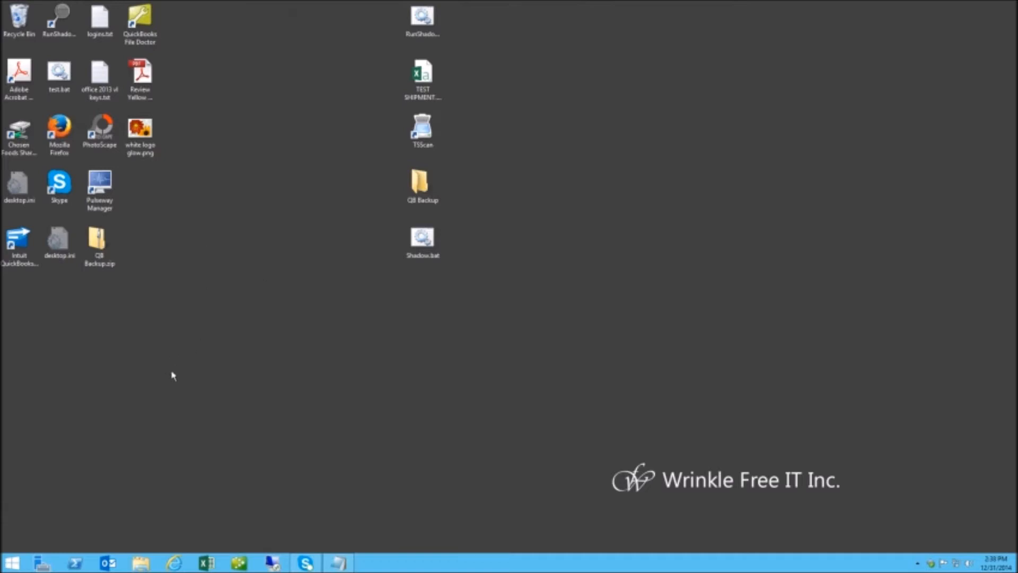
{"action": "mouse_move", "coordinate": [172, 452]}
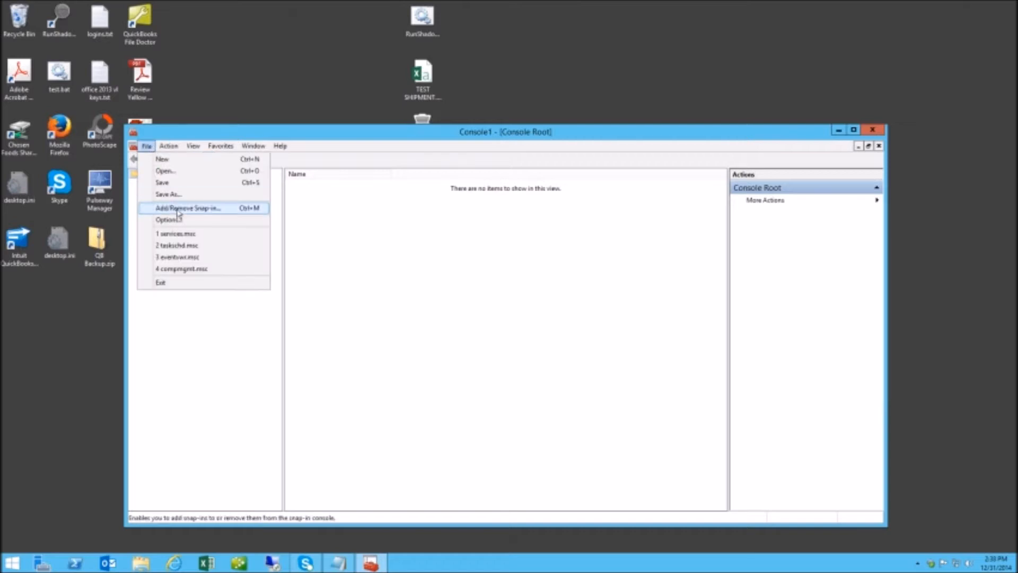
- Add the Certificates snap-in for the local computer account and expand Certificates (Local Computer)
{"action": "left_click", "coordinate": [186, 207]}
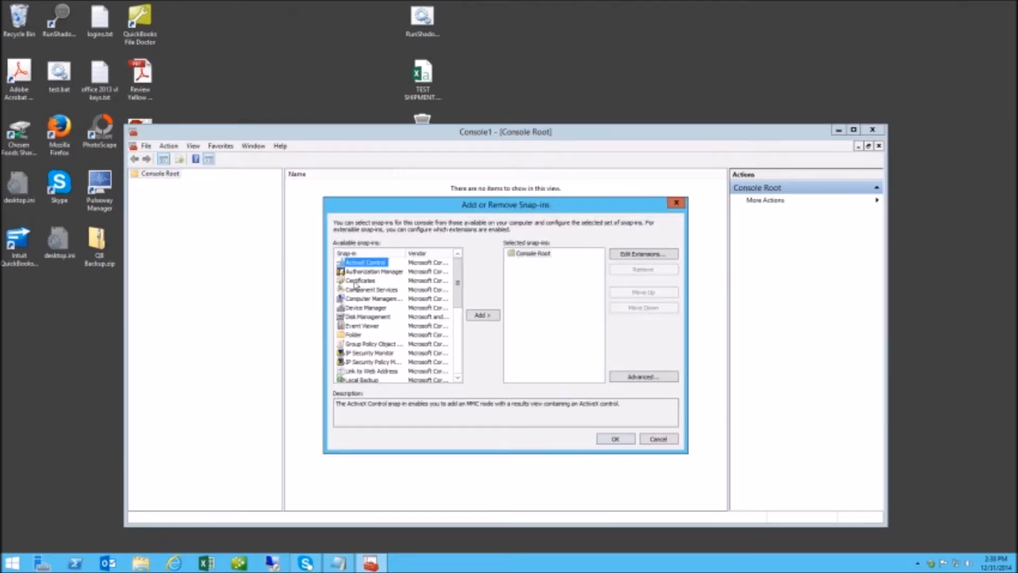
{"action": "left_click", "coordinate": [482, 314]}
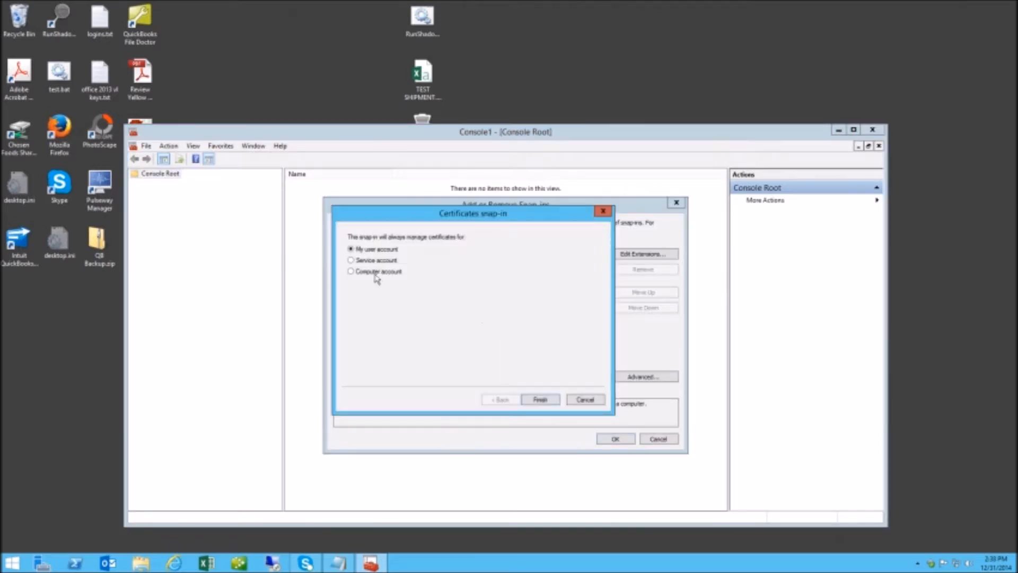
{"action": "left_click", "coordinate": [540, 399]}
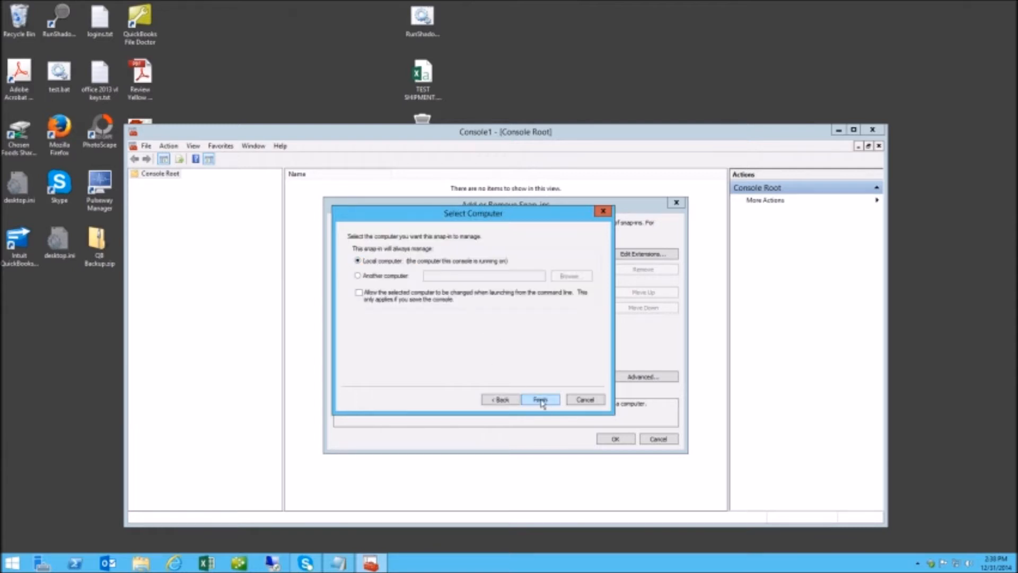
{"action": "left_click", "coordinate": [540, 399]}
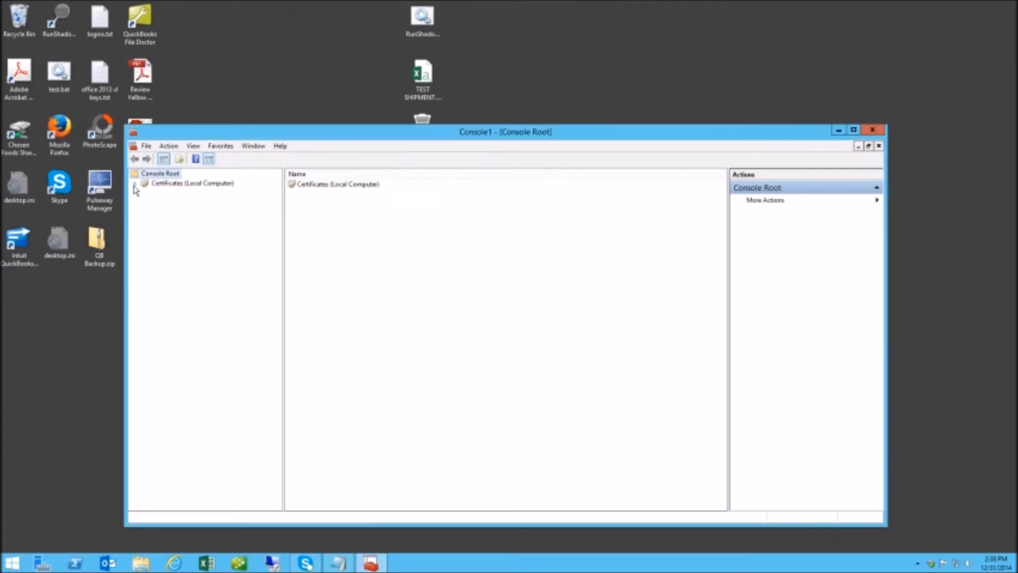
{"action": "left_click", "coordinate": [173, 192]}
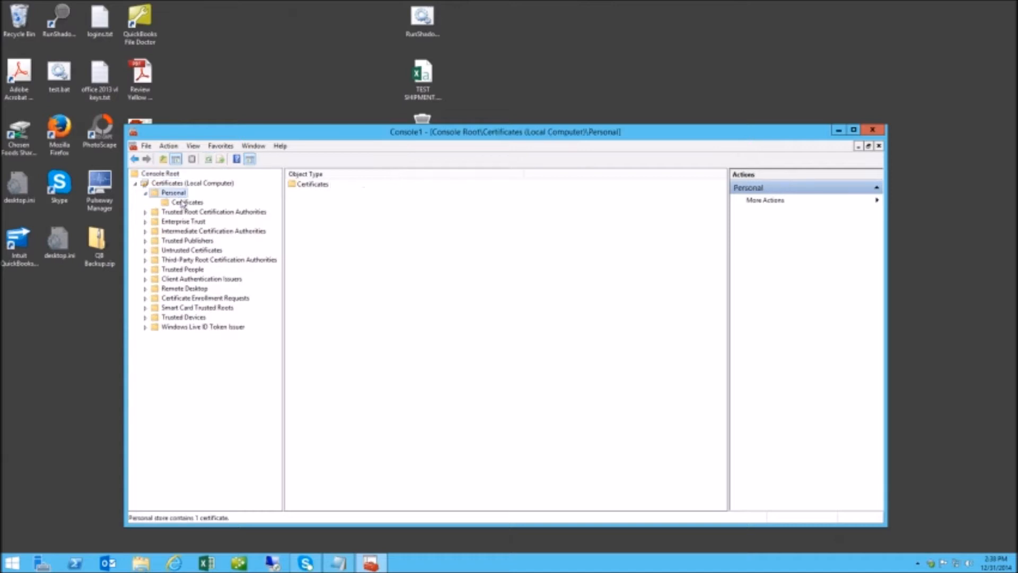
- Request and enroll a new Computer template certificate into the Personal store
{"action": "left_click", "coordinate": [185, 202]}
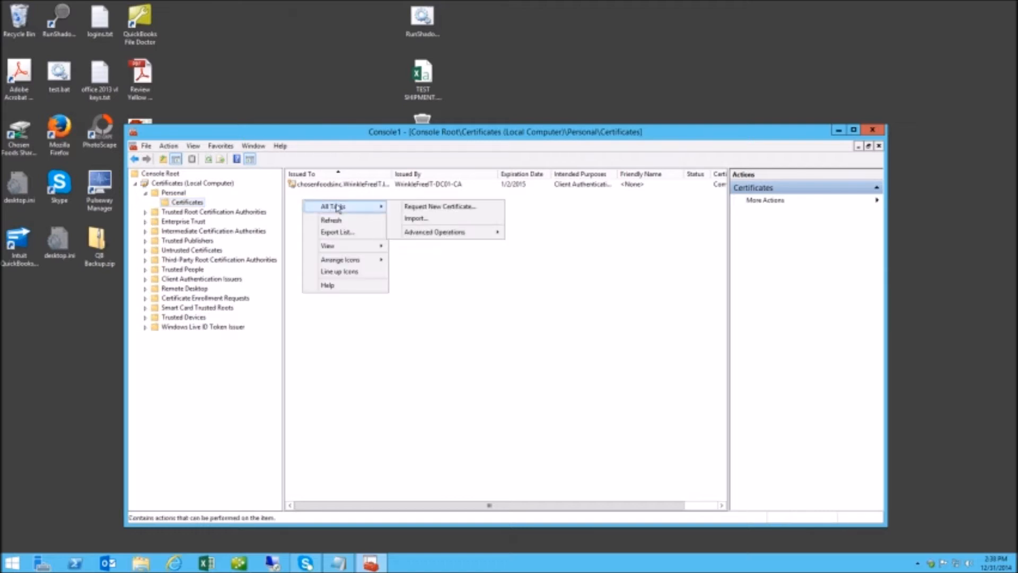
{"action": "mouse_move", "coordinate": [470, 212]}
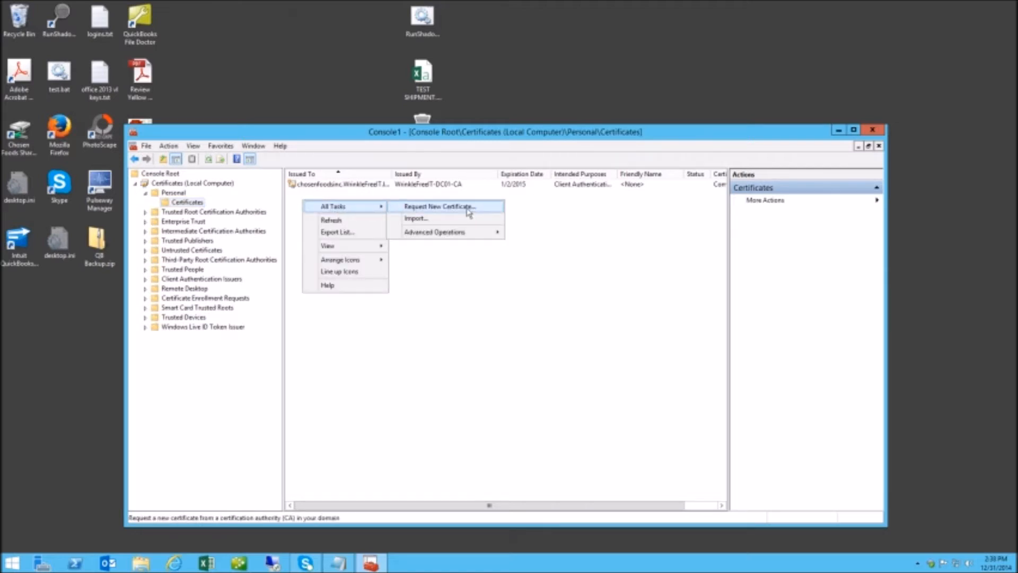
{"action": "left_click", "coordinate": [442, 206]}
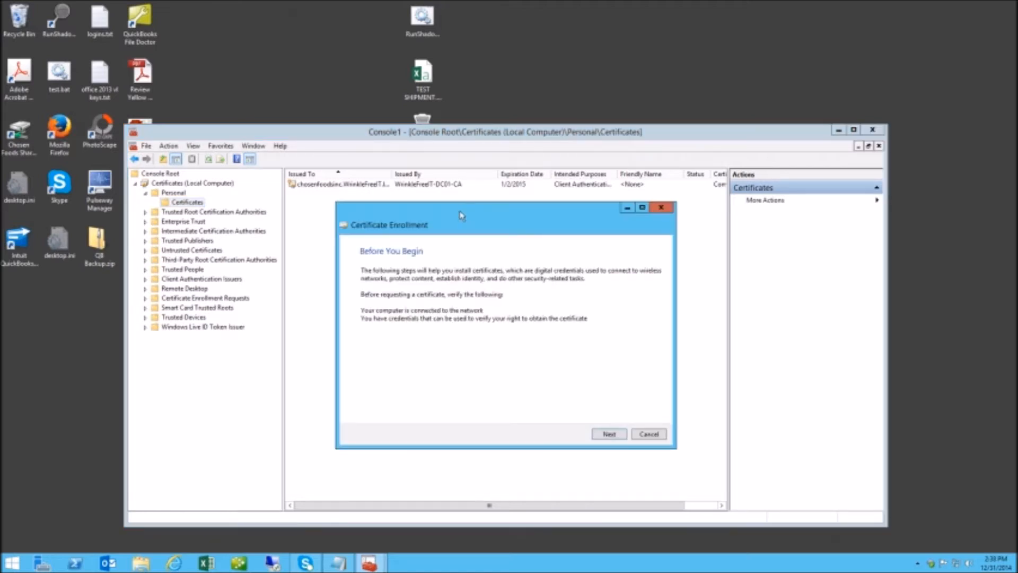
{"action": "left_click", "coordinate": [609, 434]}
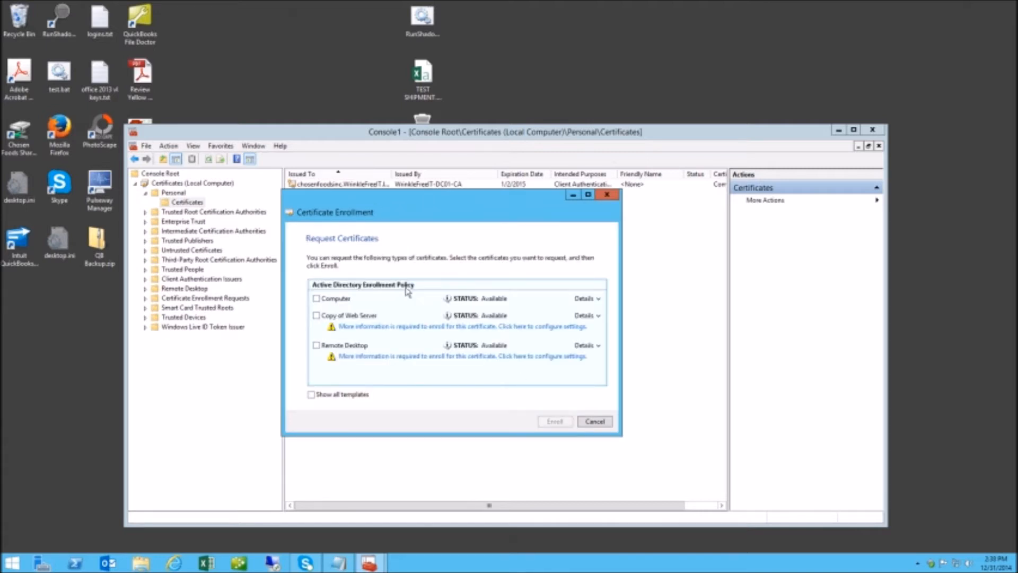
{"action": "left_click", "coordinate": [316, 299]}
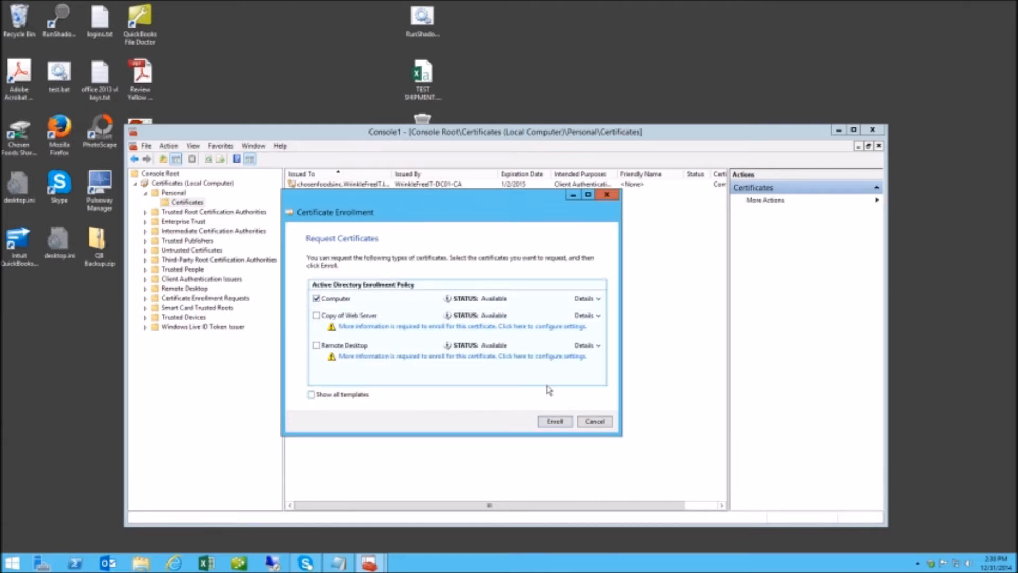
{"action": "mouse_move", "coordinate": [574, 423]}
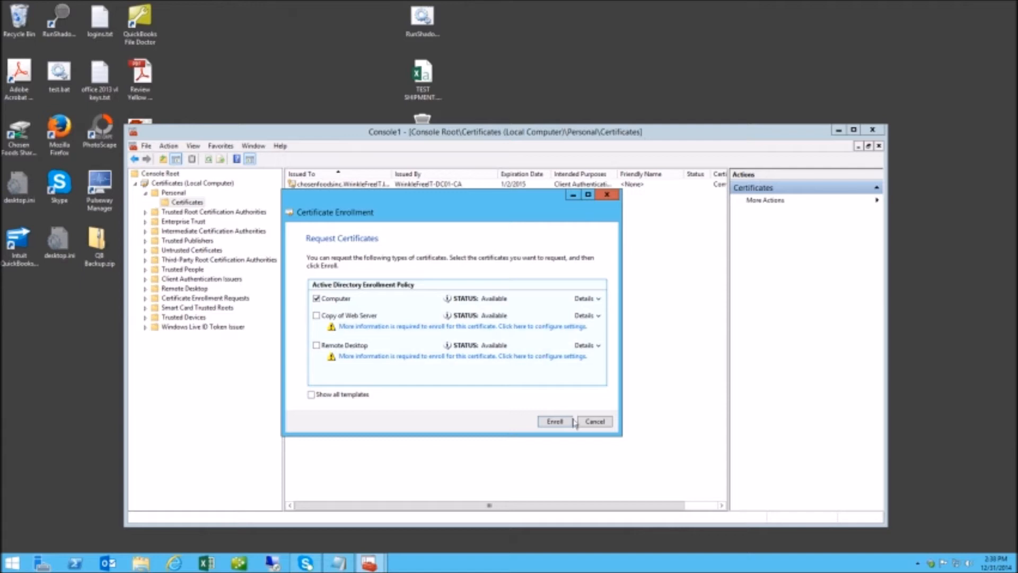
{"action": "left_click", "coordinate": [556, 421]}
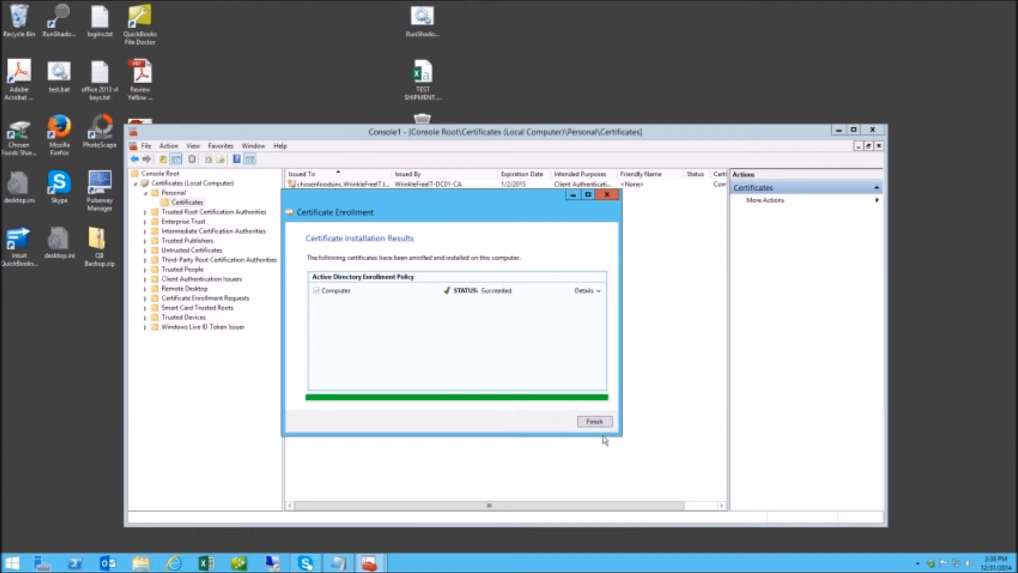
{"action": "left_click", "coordinate": [594, 421]}
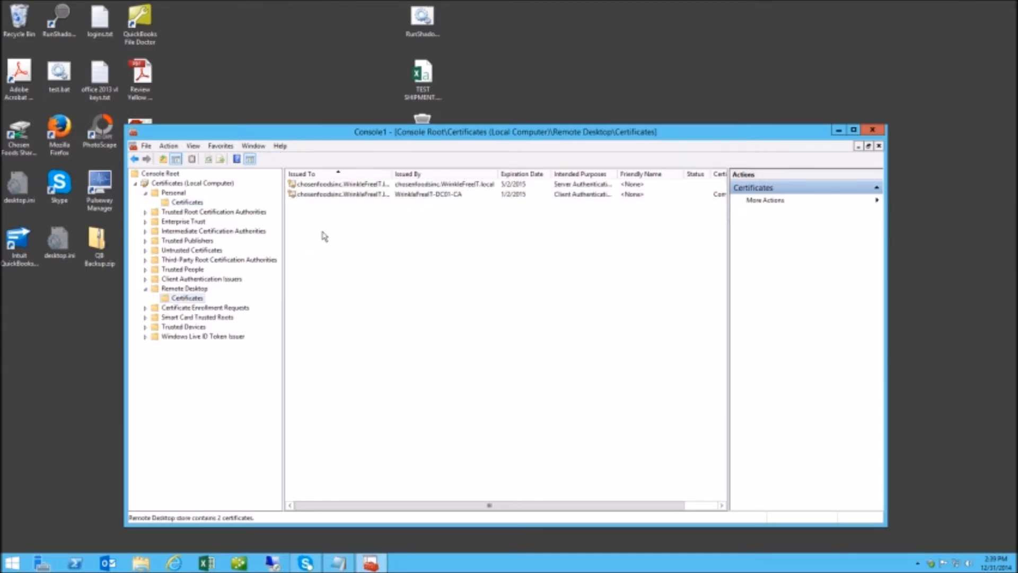
- Open the new Remote Desktop certificate's properties on the Details tab
{"action": "left_click", "coordinate": [359, 204]}
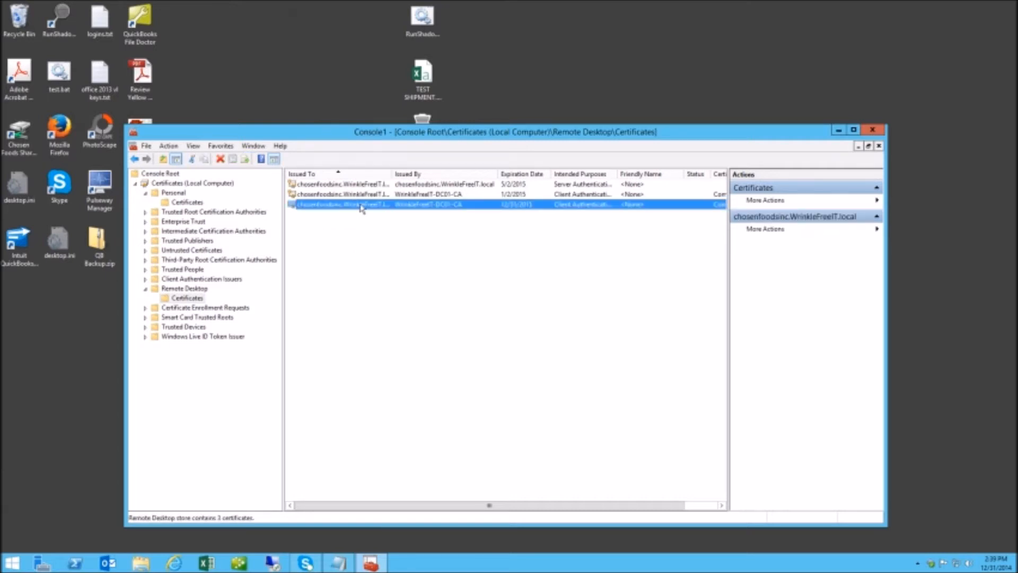
{"action": "double_click", "coordinate": [360, 208]}
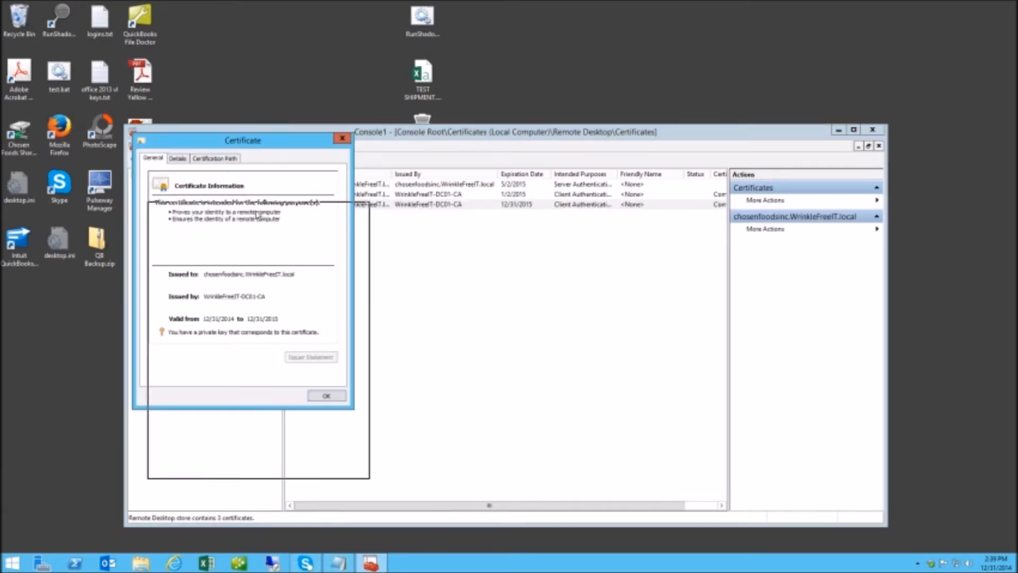
{"action": "left_click", "coordinate": [178, 158]}
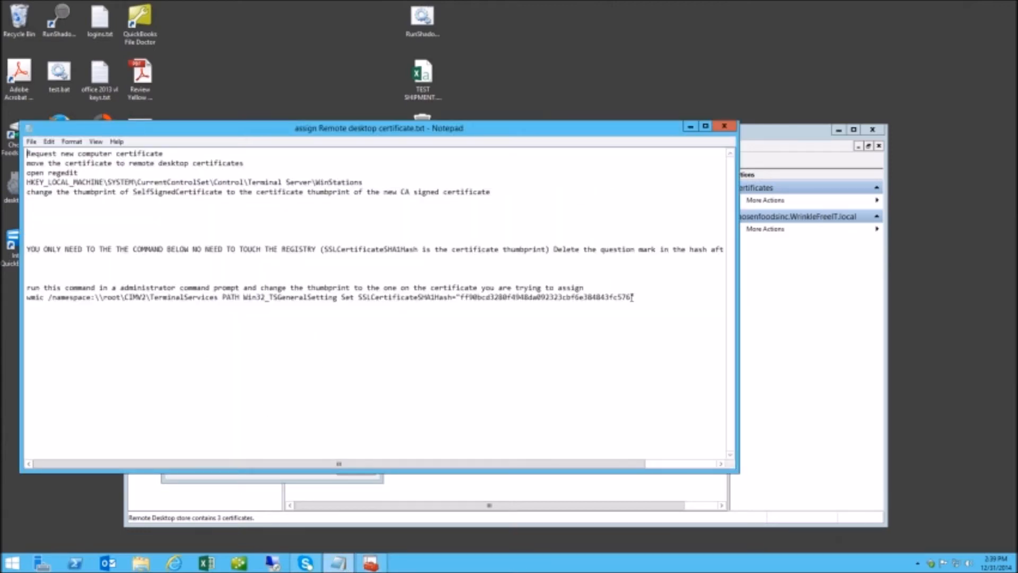
- Replace the wmic command's thumbprint with 99 58 92 bd 11 19 e6 cc 16 1d 07 80 15 f6 d9 0f bf 31 f2 b6
{"action": "left_click_drag", "start_coordinate": [459, 297], "coordinate": [630, 298]}
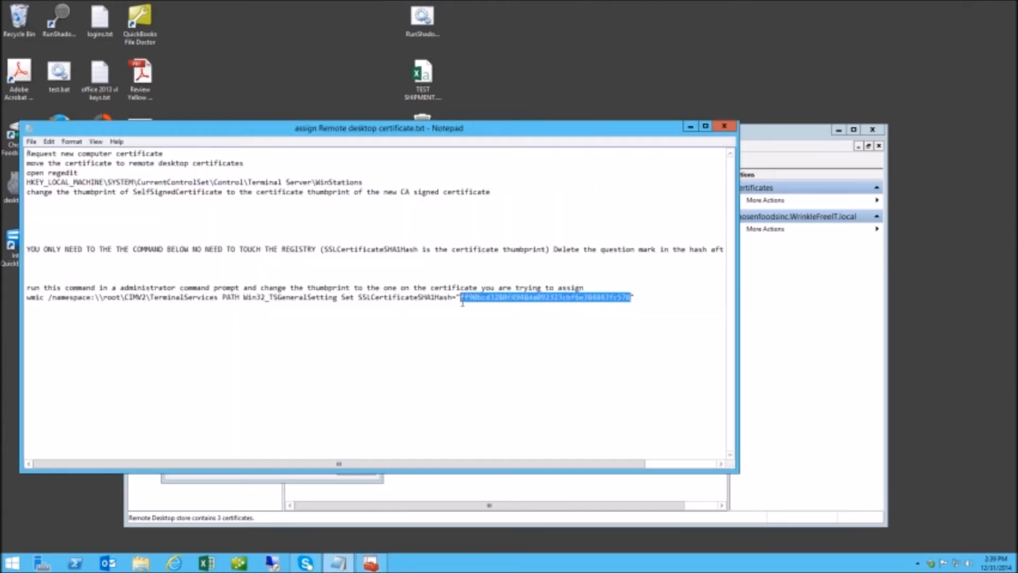
{"action": "type", "text": "99 58 92 bd 11 19 e6 cc 16 1d 07 80 15 f6 d9 0f bf 31 f2 b6"}
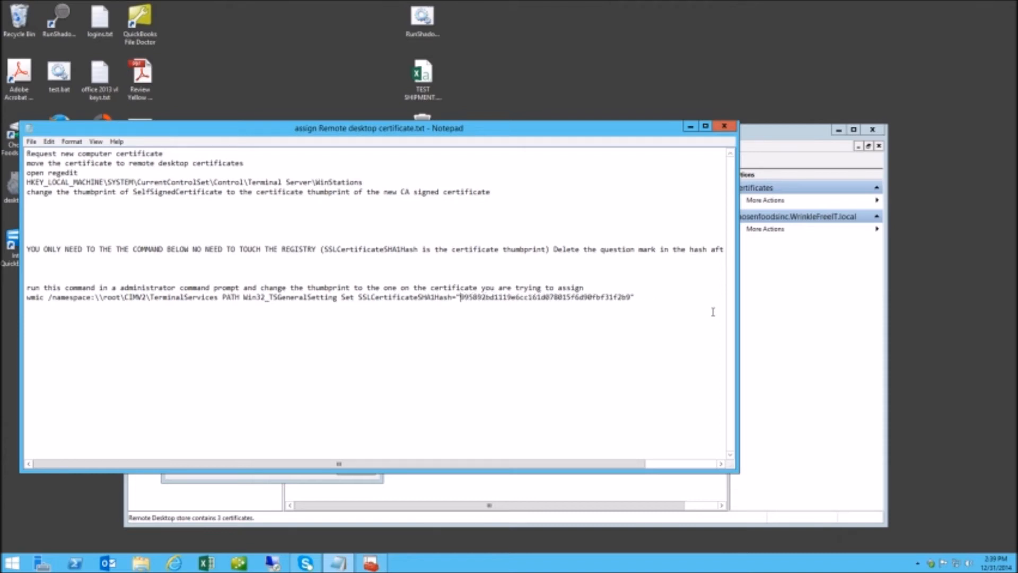
{"action": "left_click_drag", "start_coordinate": [523, 296], "coordinate": [635, 297]}
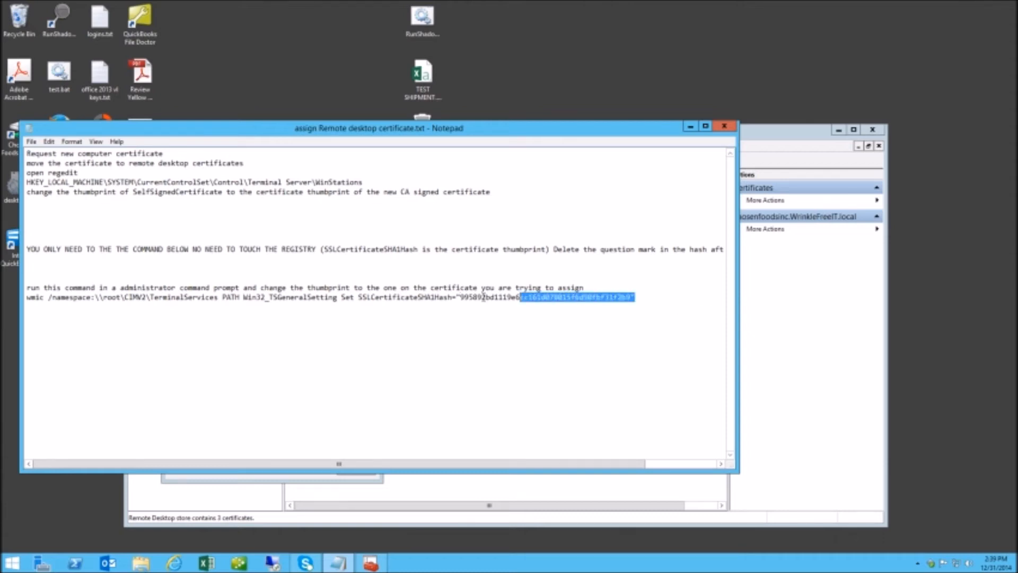
{"action": "right_click", "coordinate": [121, 297]}
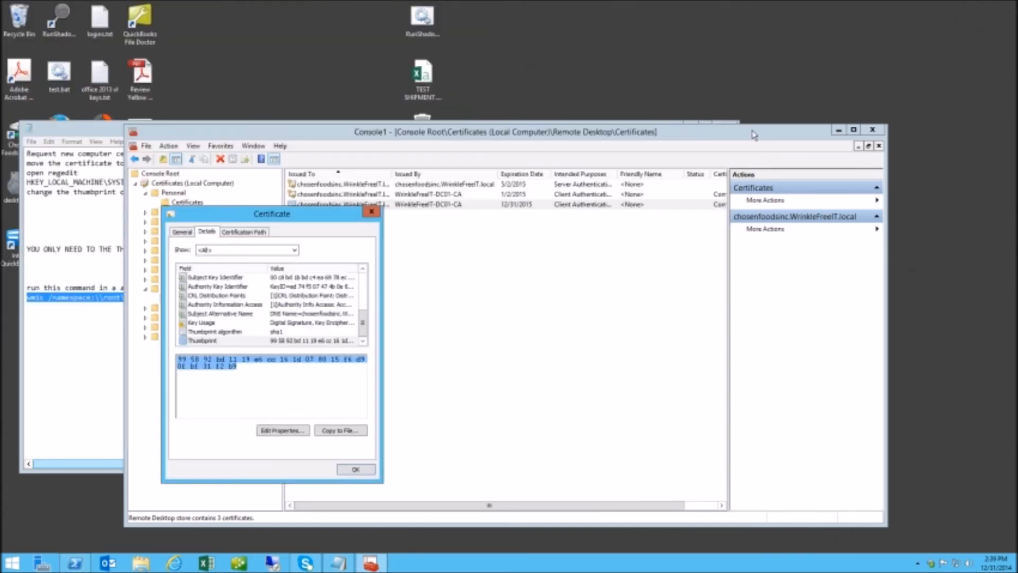
- Delete the old client authentication and self-signed certificates from the Remote Desktop store
{"action": "left_click", "coordinate": [355, 469]}
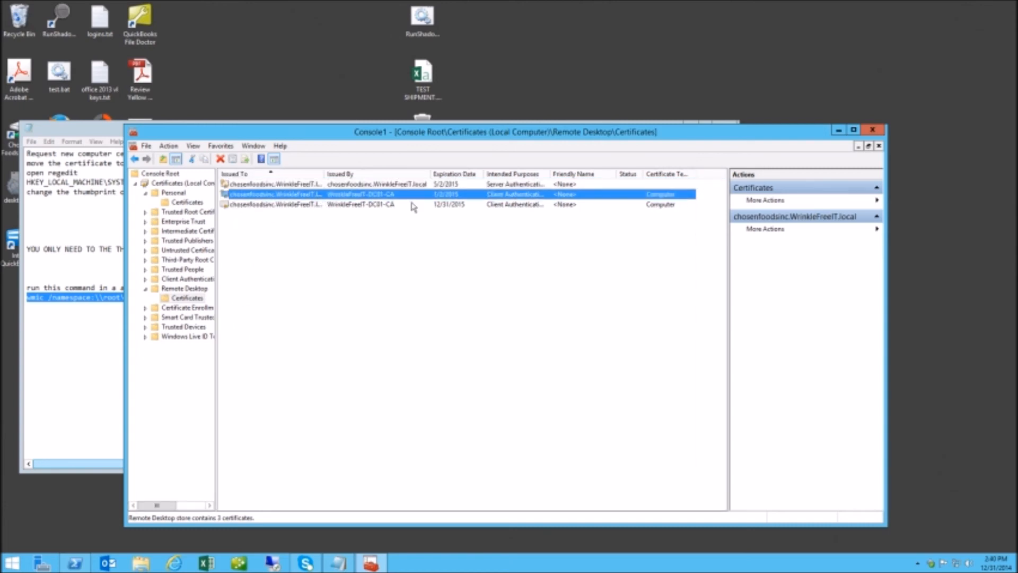
{"action": "left_click", "coordinate": [220, 159]}
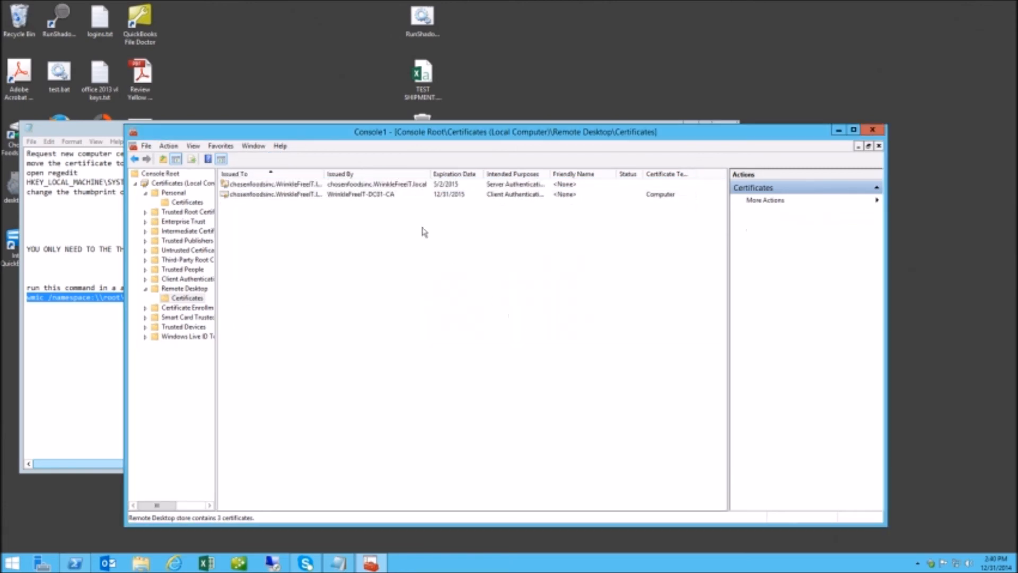
{"action": "left_click", "coordinate": [272, 183]}
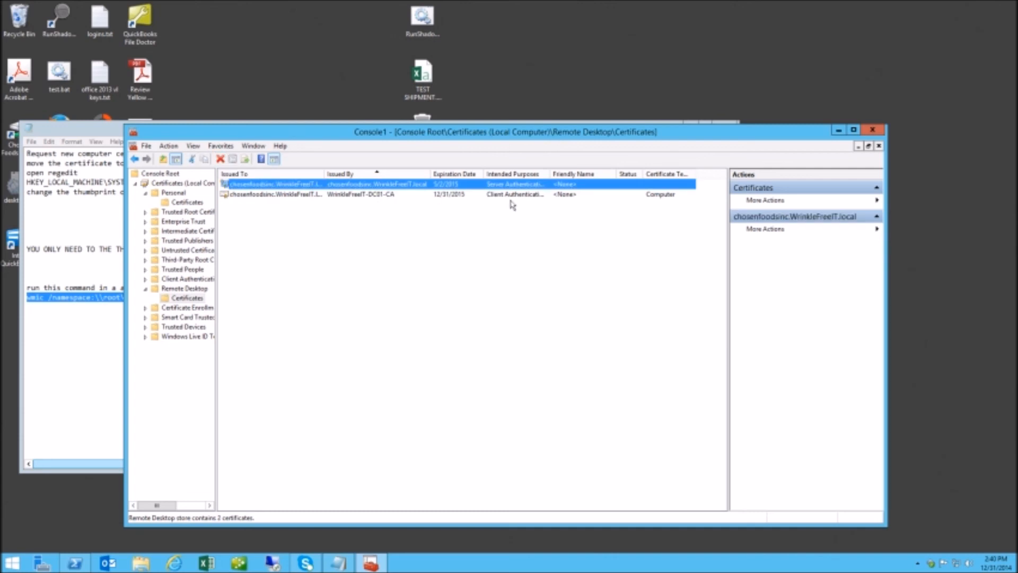
{"action": "mouse_move", "coordinate": [474, 191]}
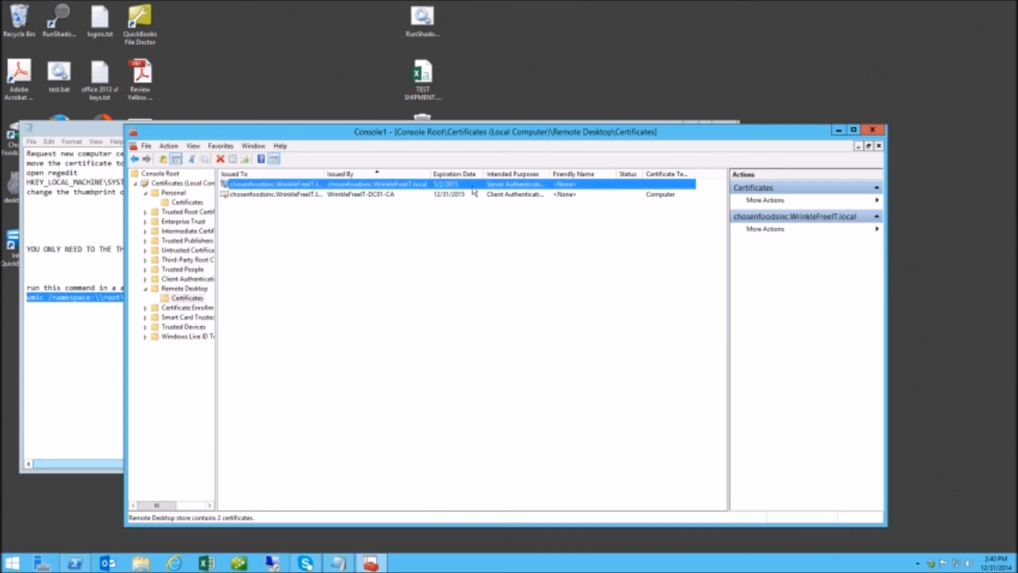
{"action": "mouse_move", "coordinate": [471, 185]}
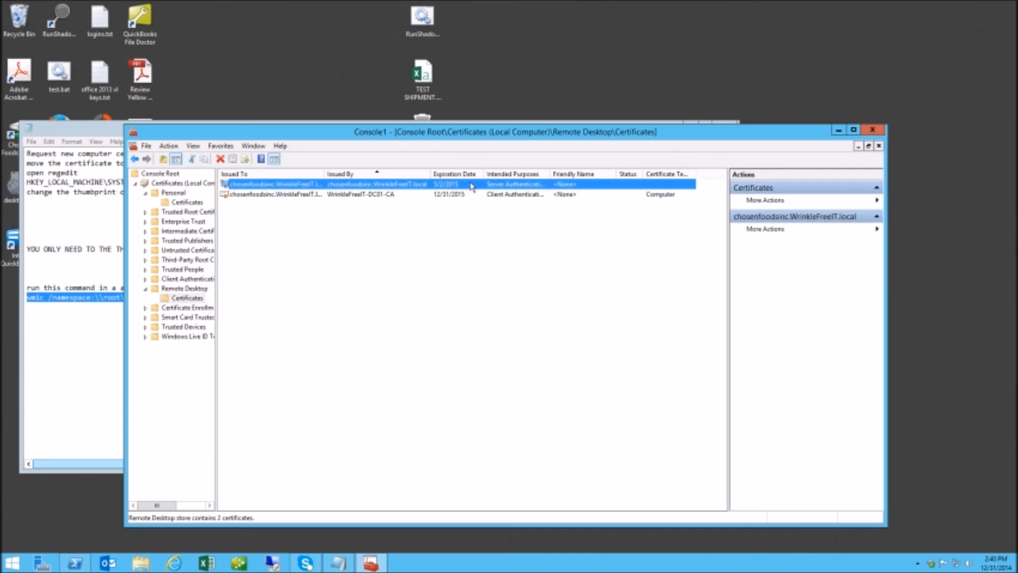
{"action": "left_click", "coordinate": [220, 158]}
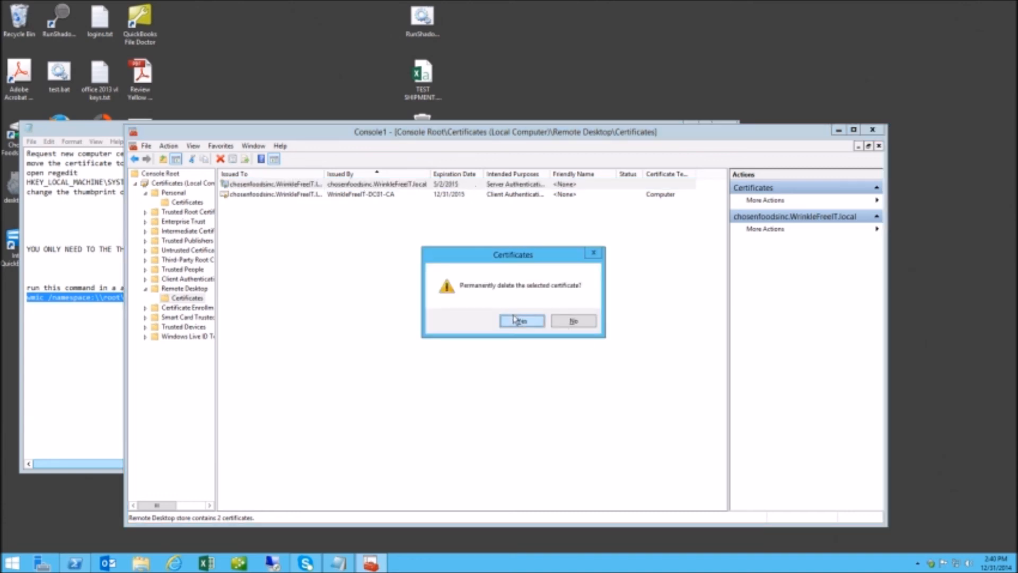
{"action": "left_click", "coordinate": [521, 320]}
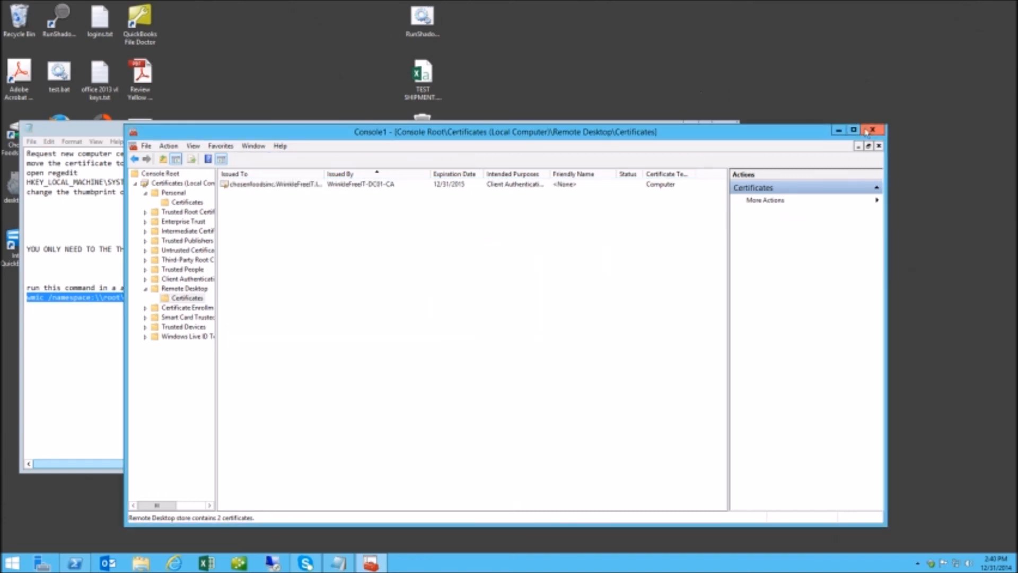